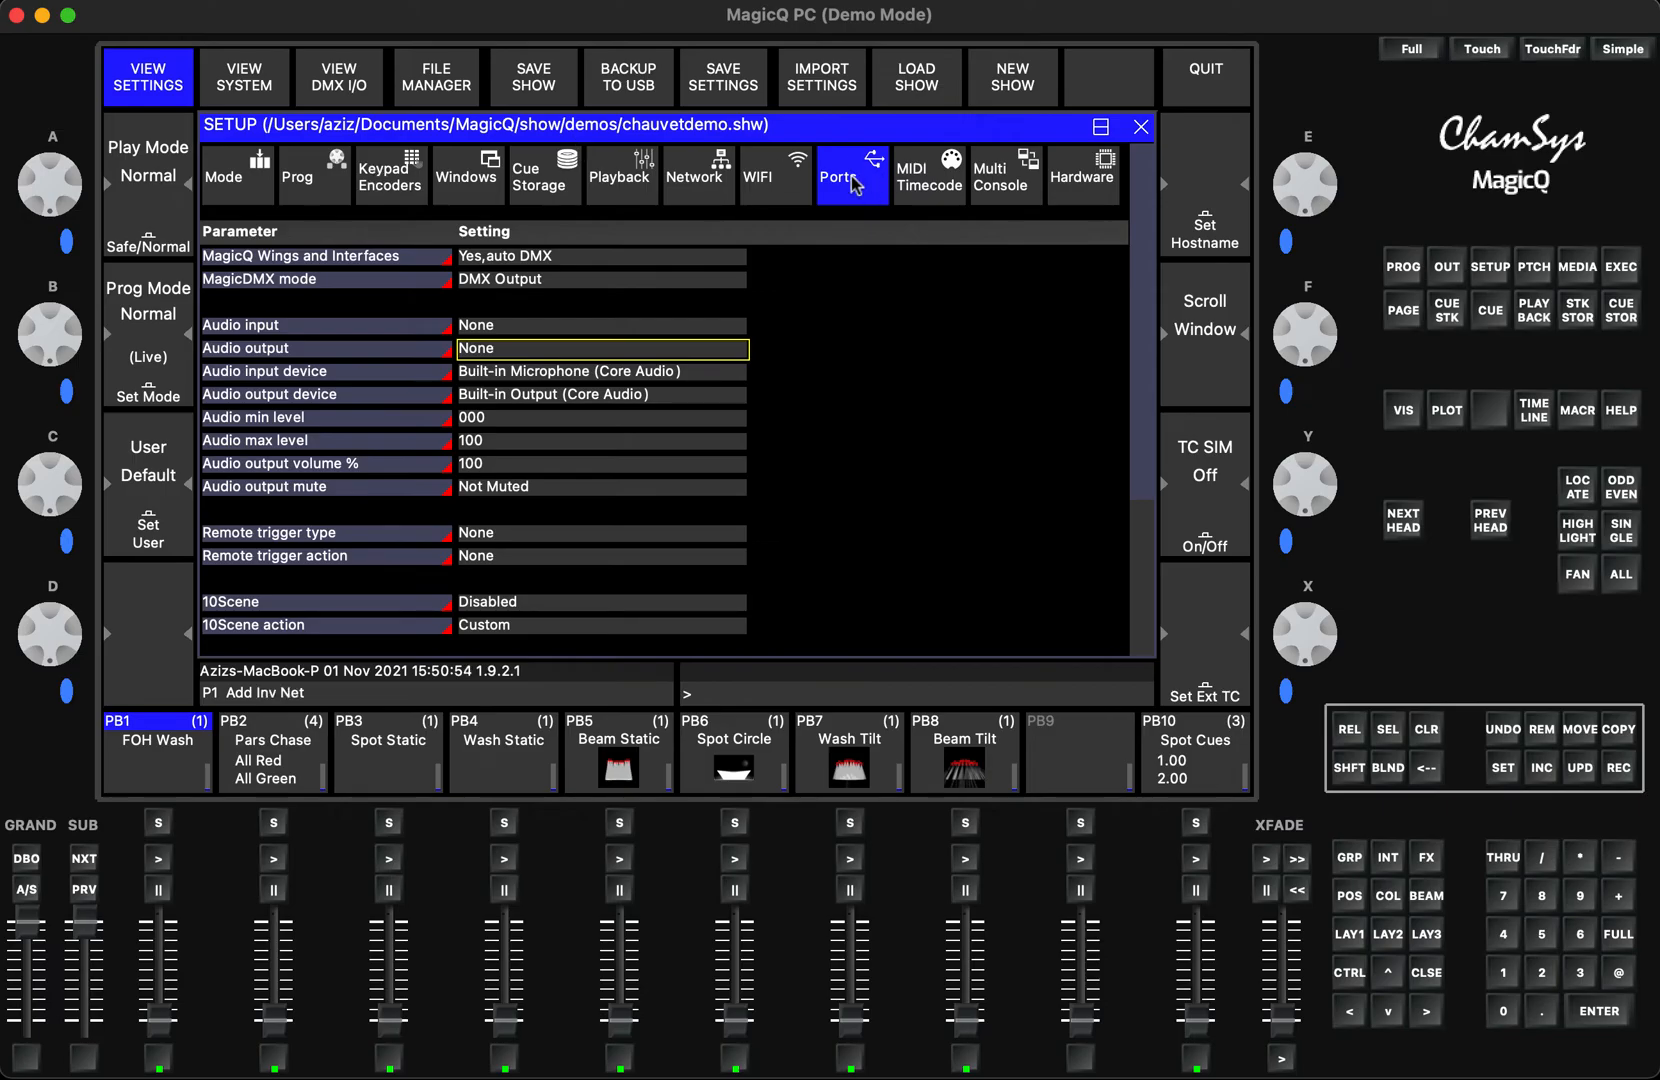
mouse_move(450, 338)
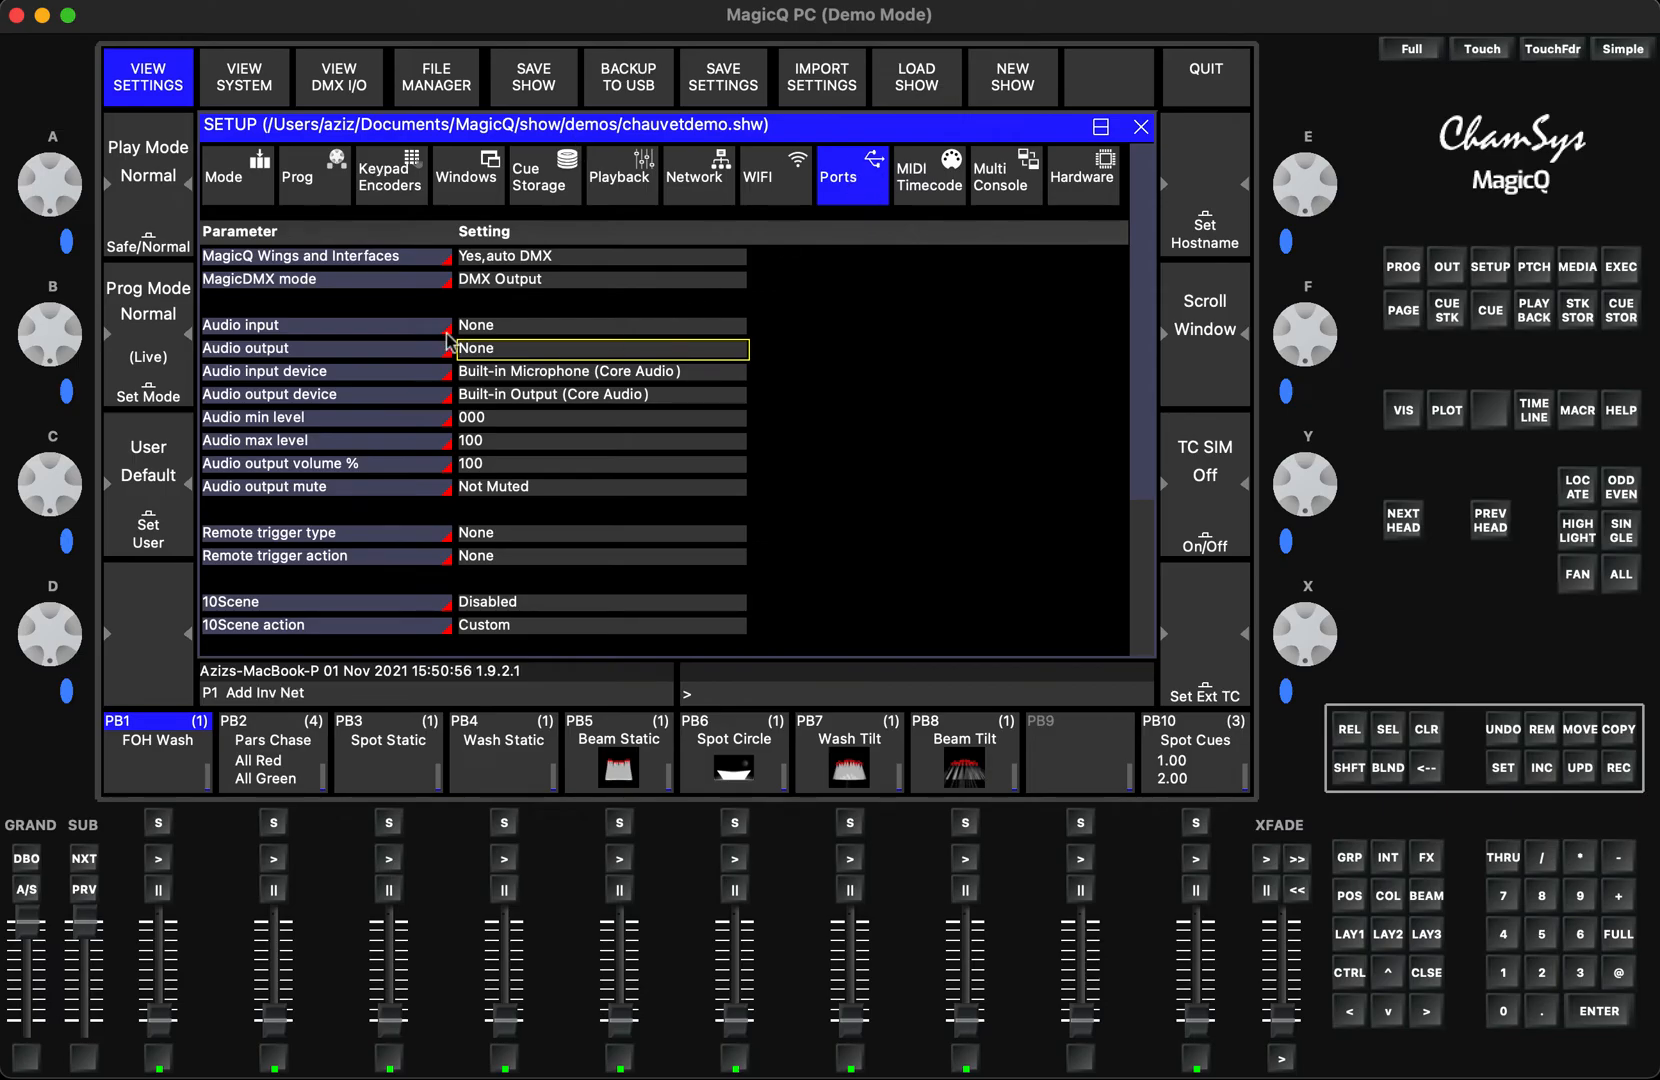
mouse_move(514, 376)
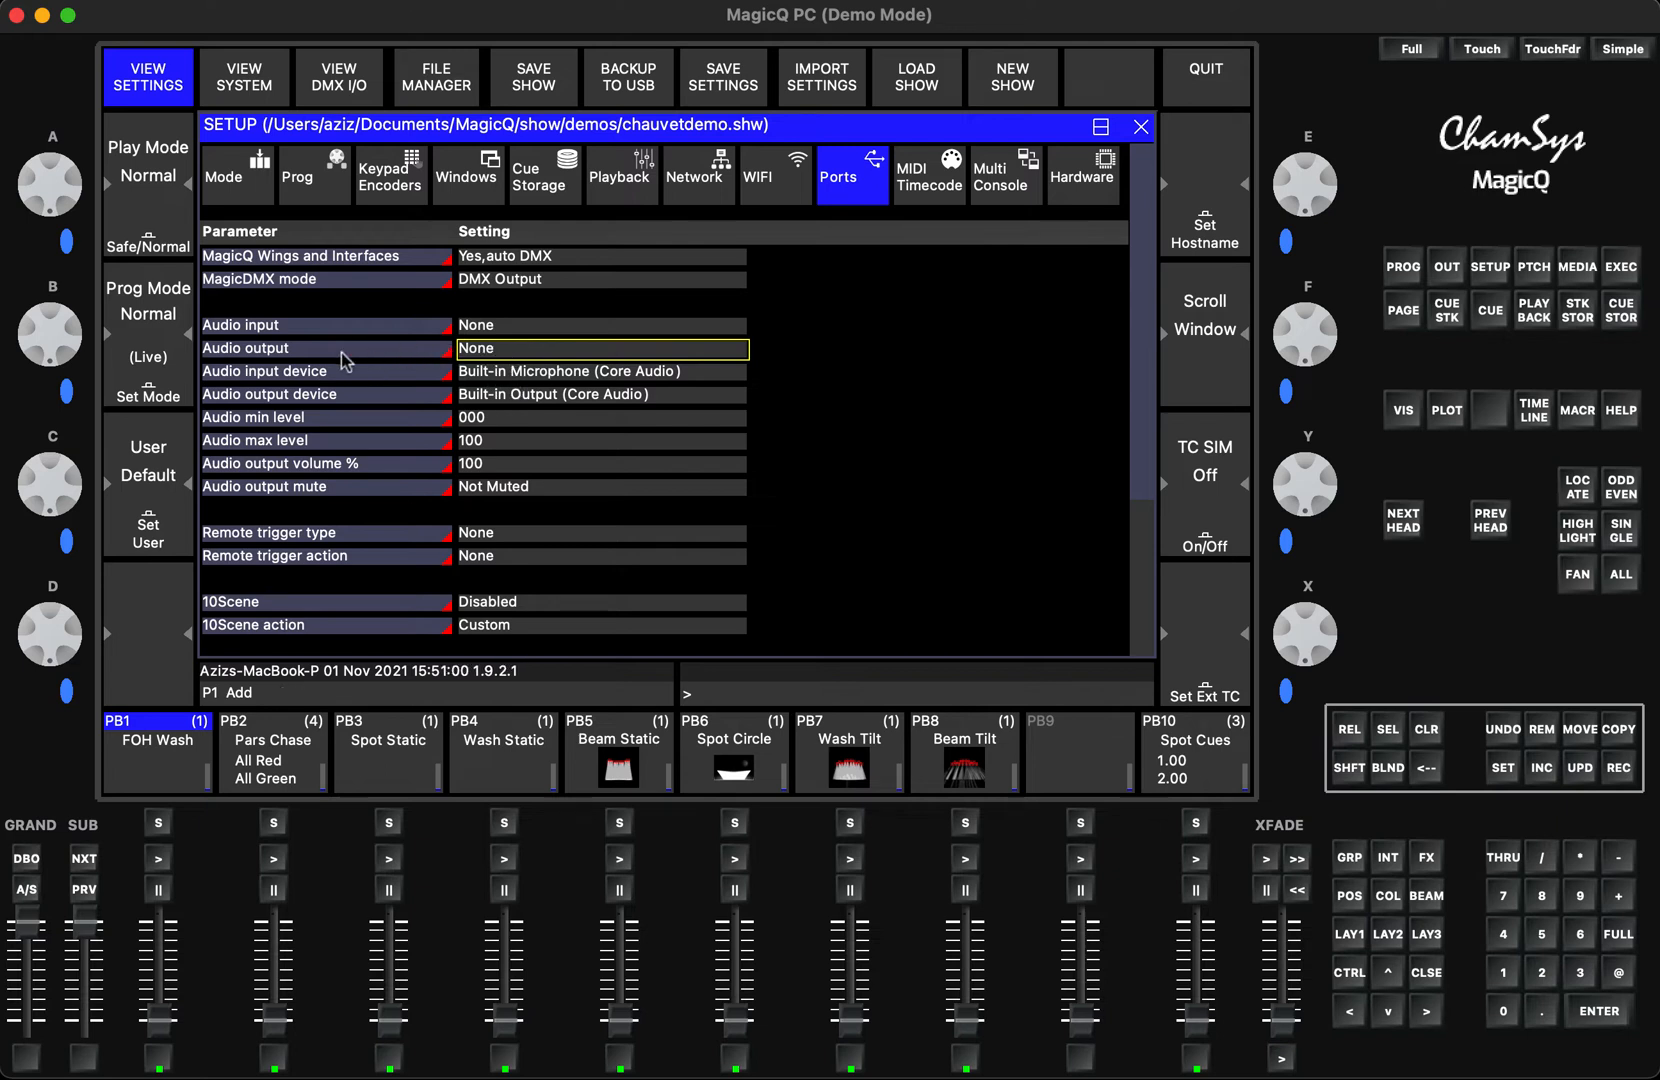
mouse_move(304, 386)
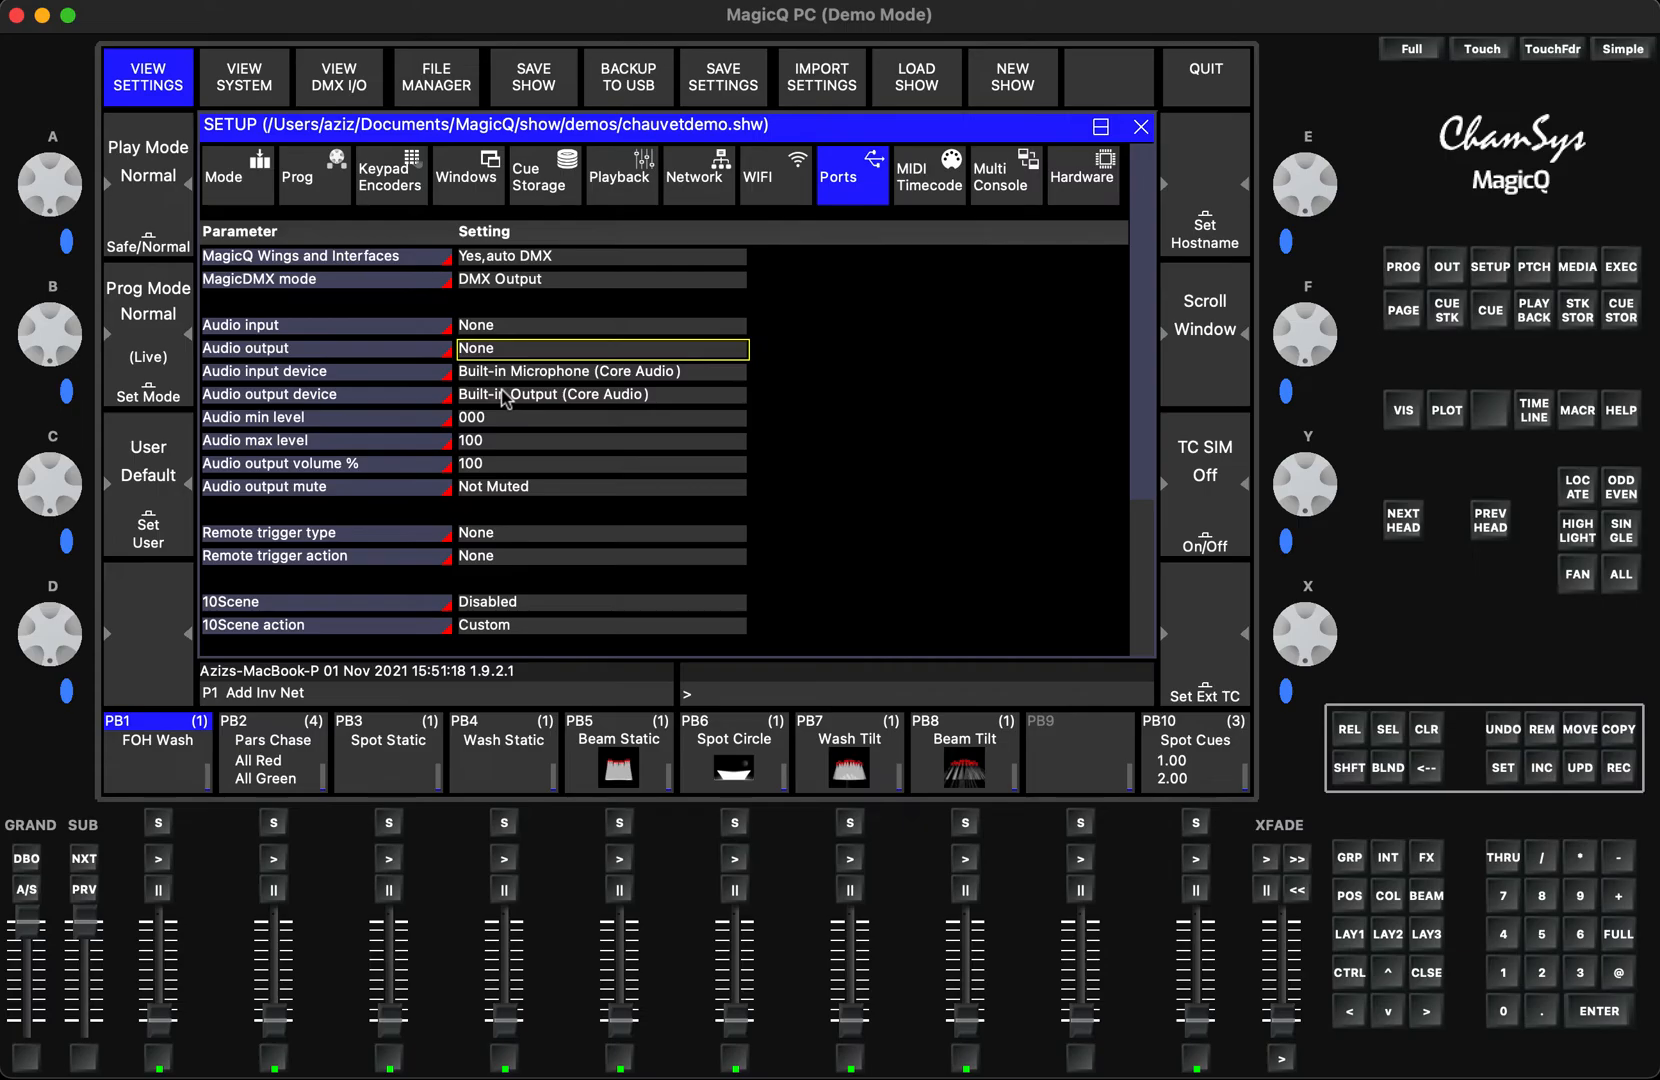
mouse_move(858, 178)
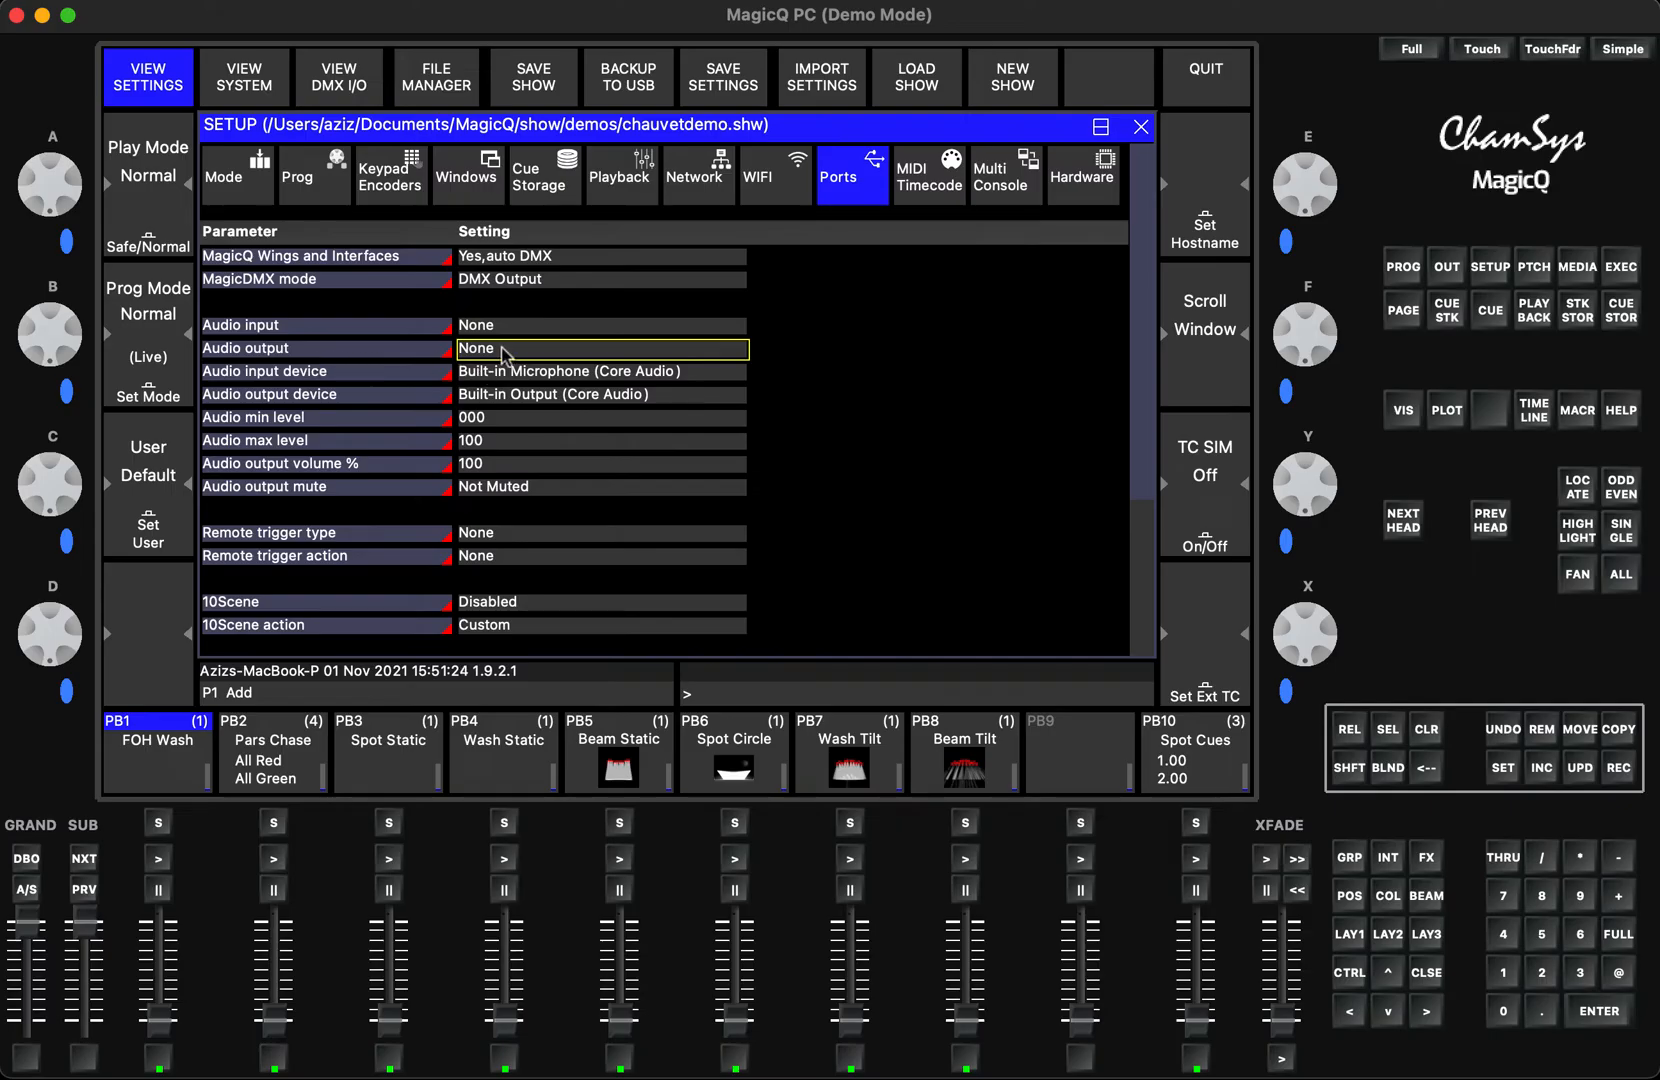
- Set Audio output to 'Internal sound card (Console or PC)' with device 'Built-in Output (Core Audio)'
left_click(600, 348)
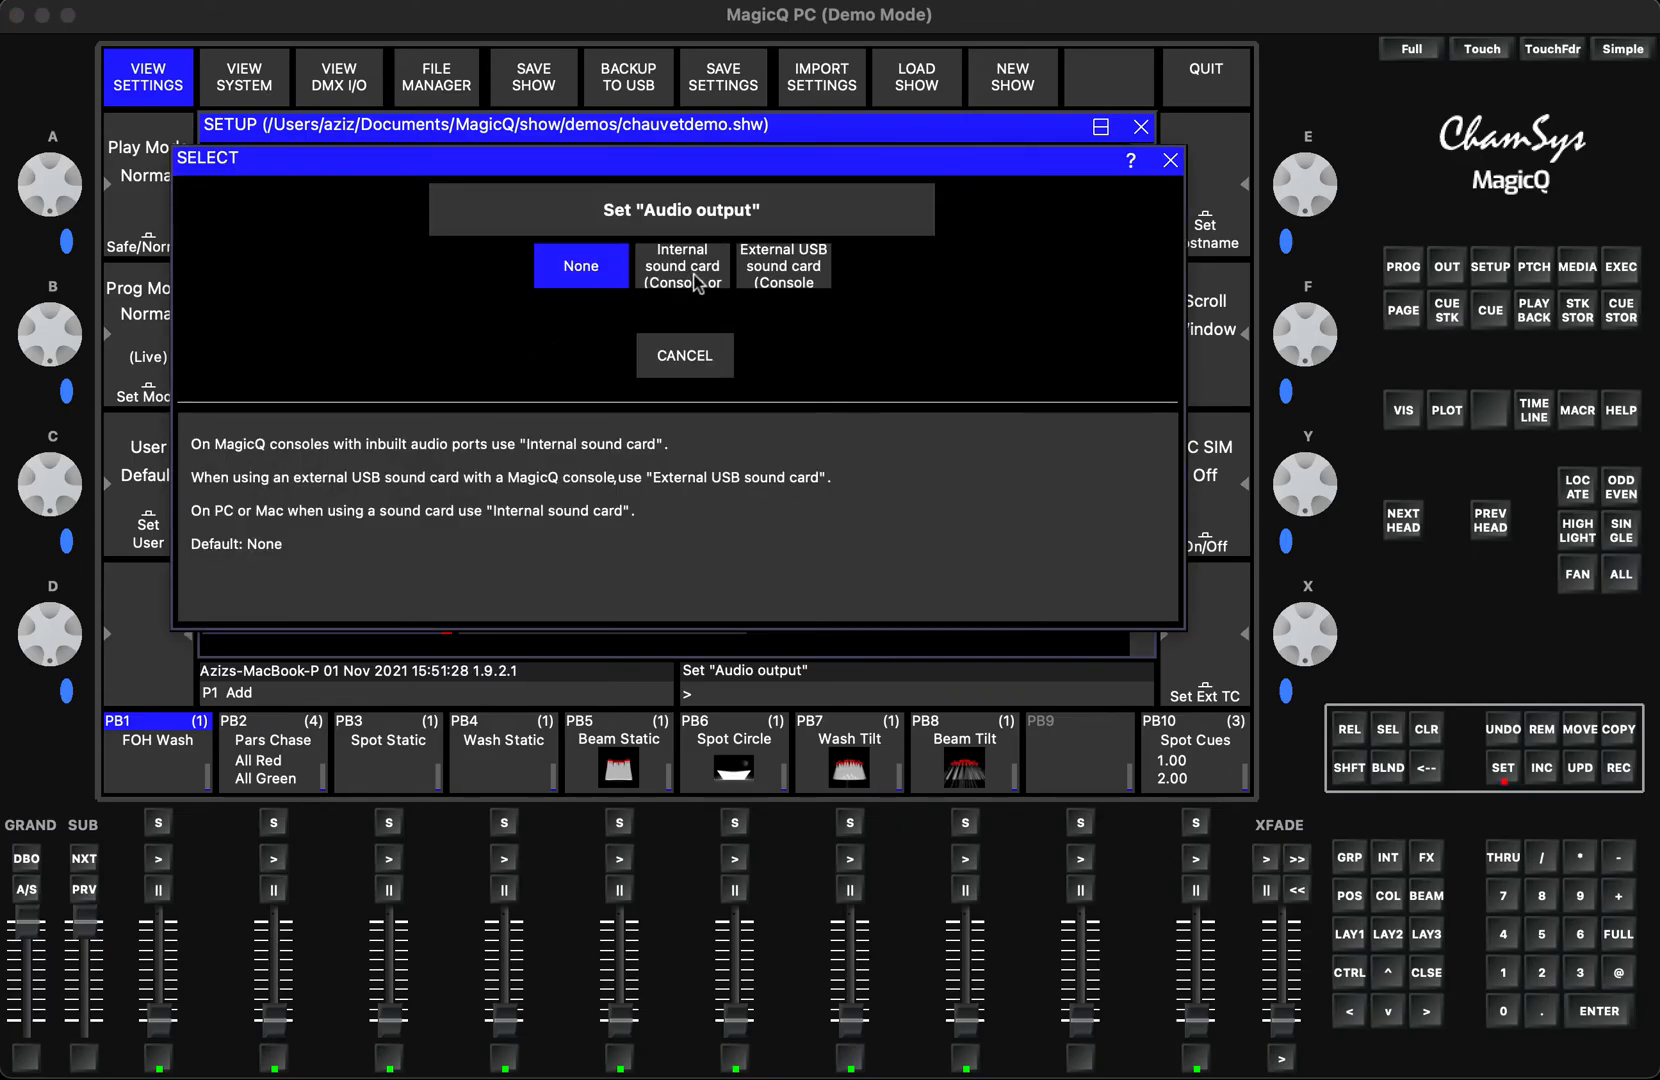
left_click(682, 266)
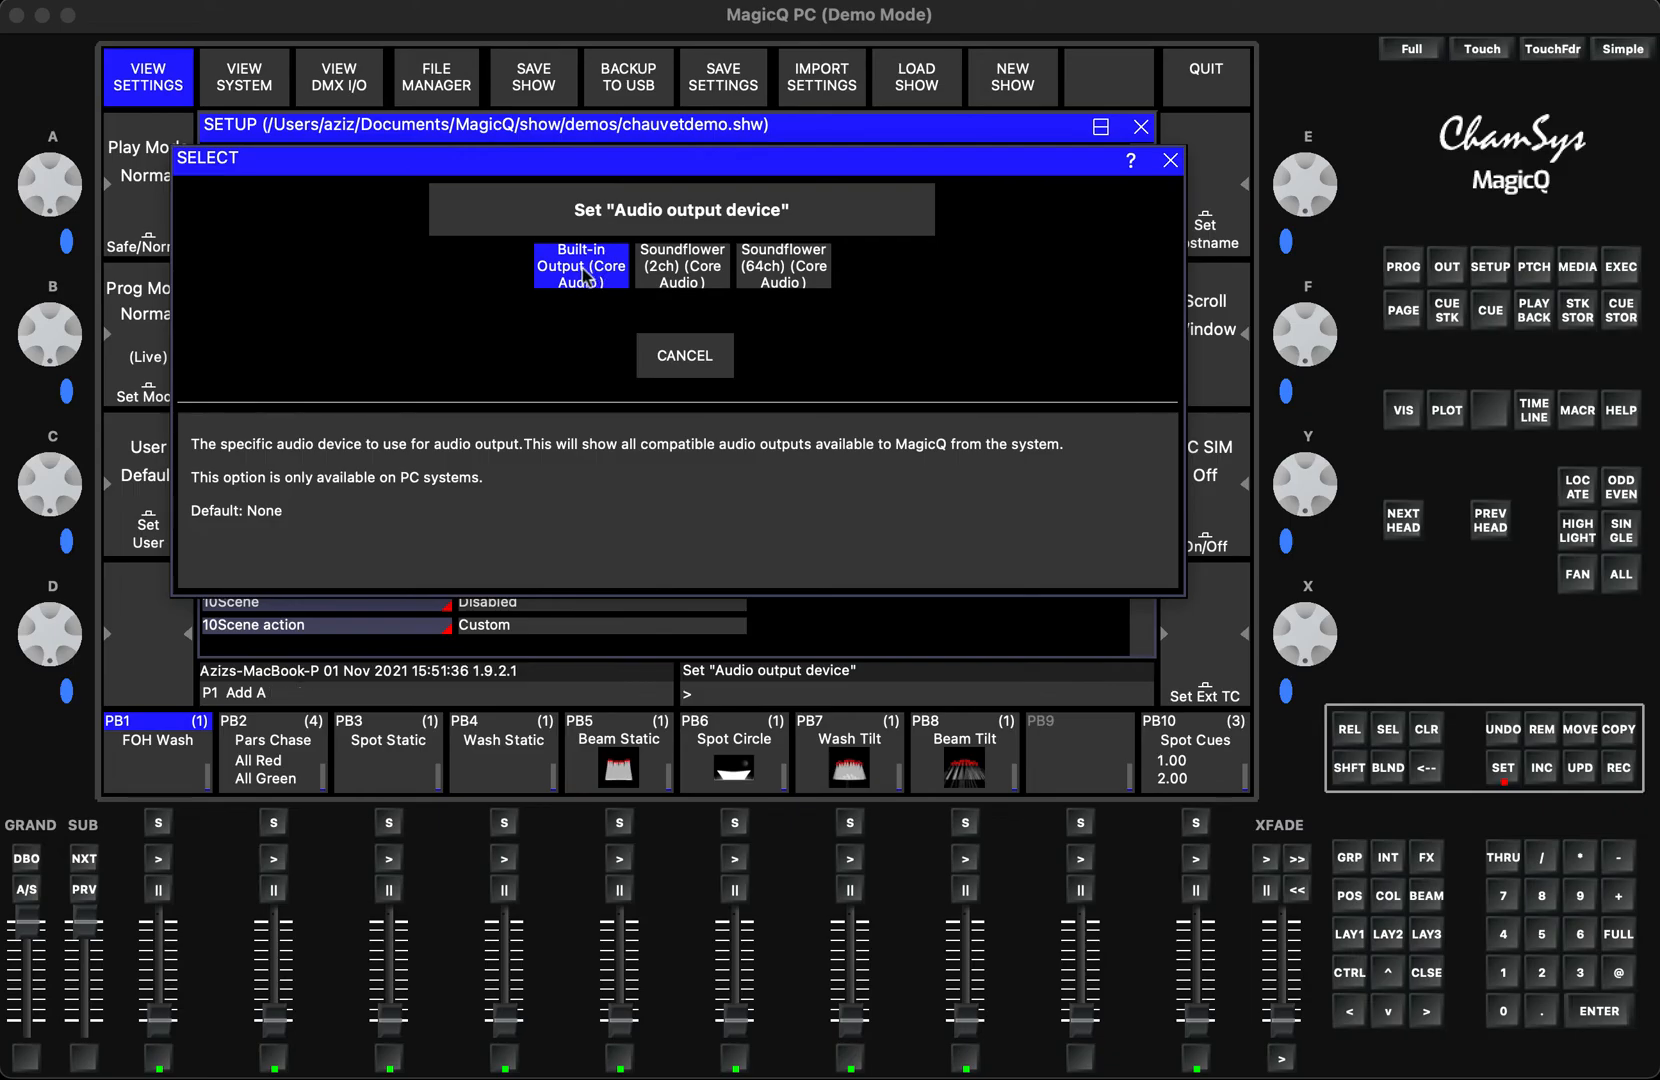
left_click(580, 264)
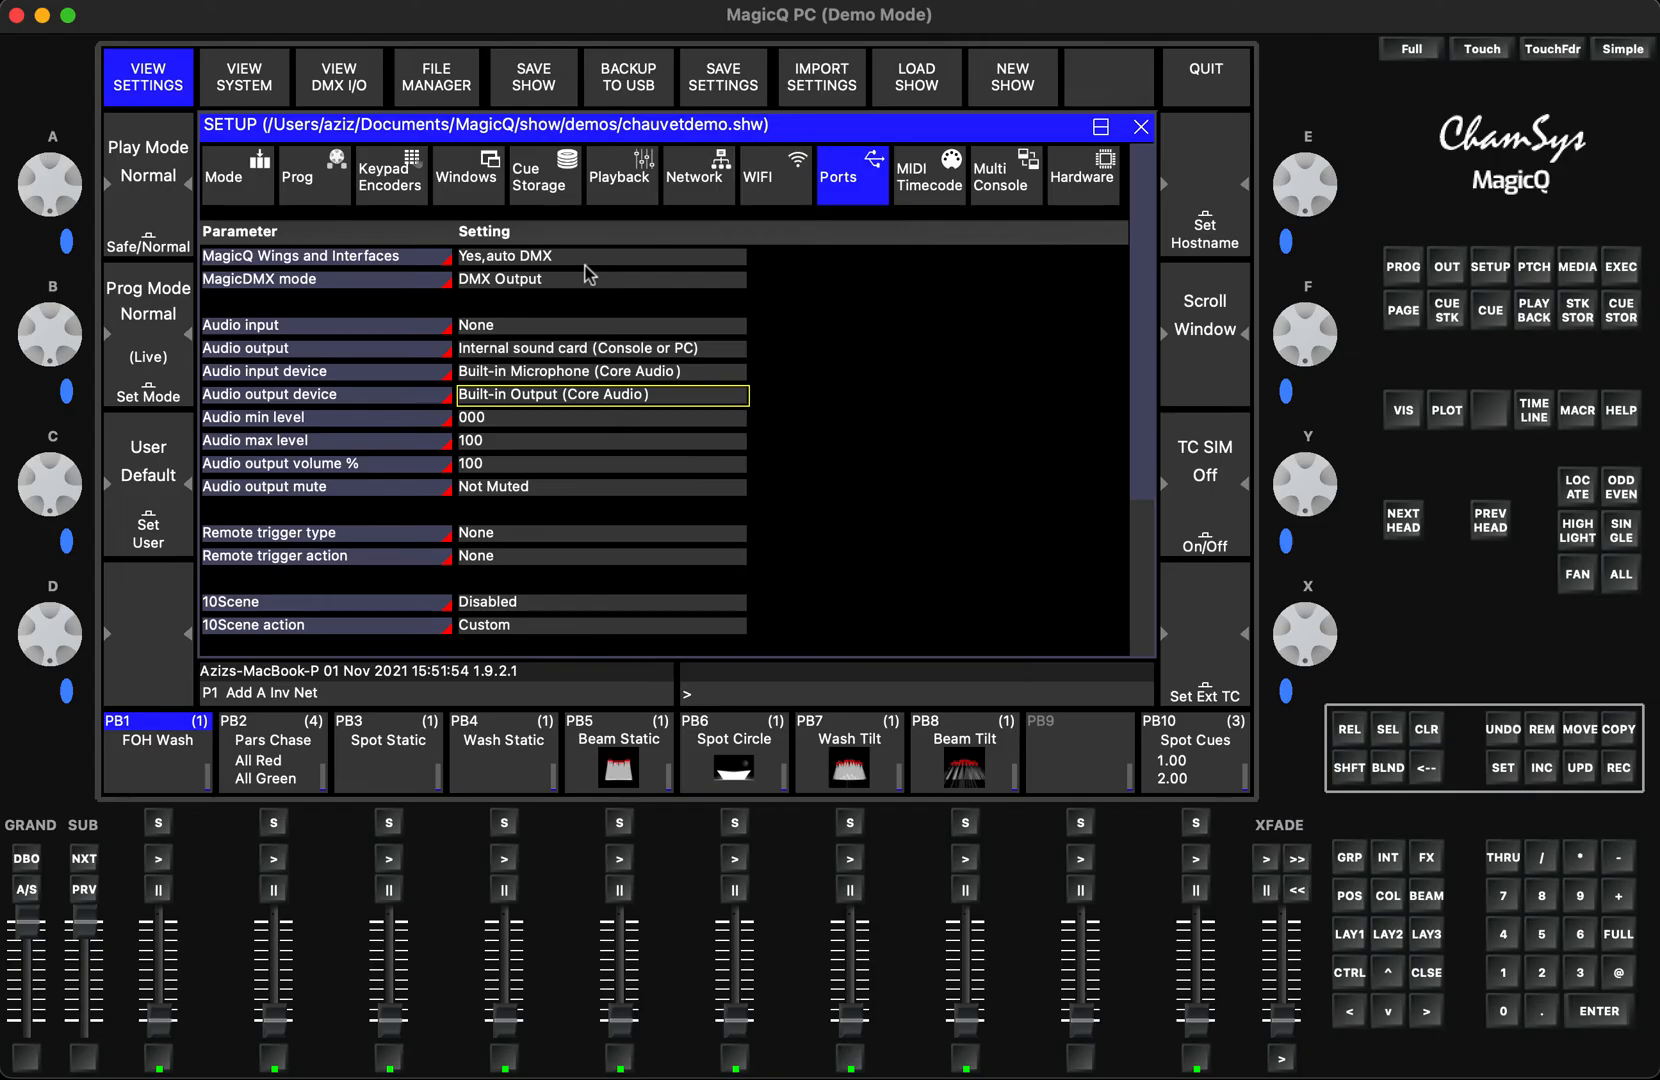
mouse_move(868, 436)
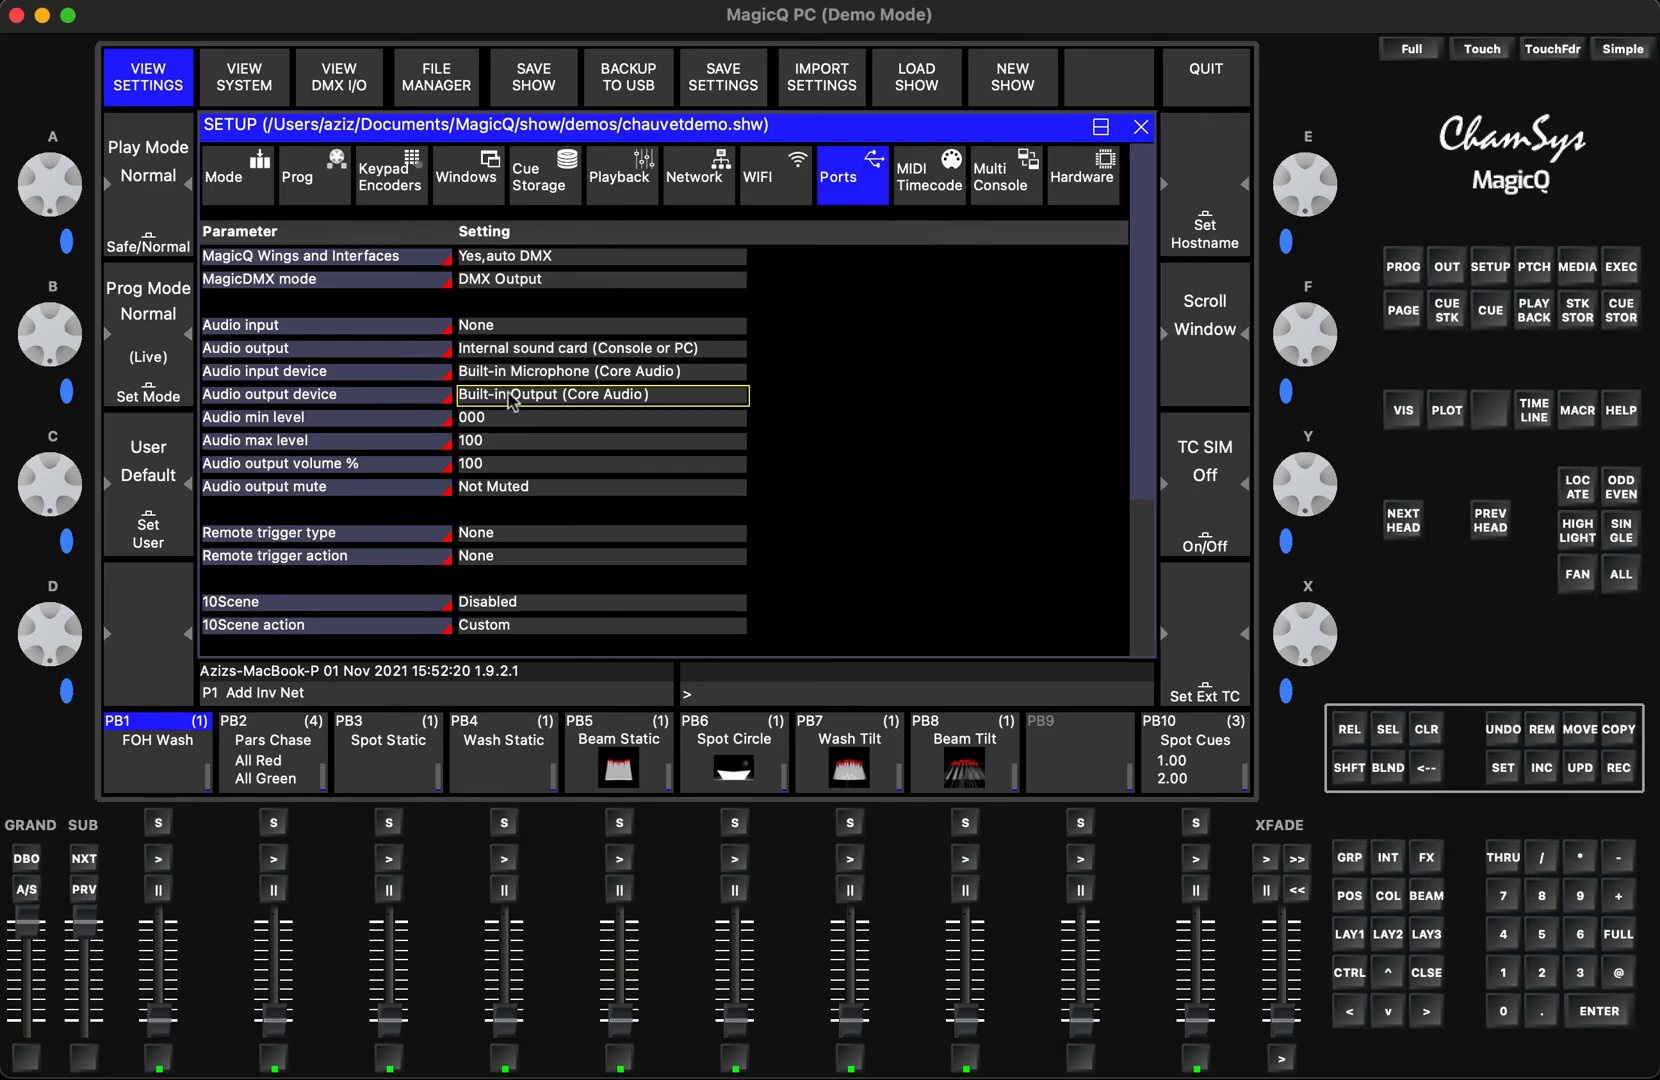
left_click(602, 394)
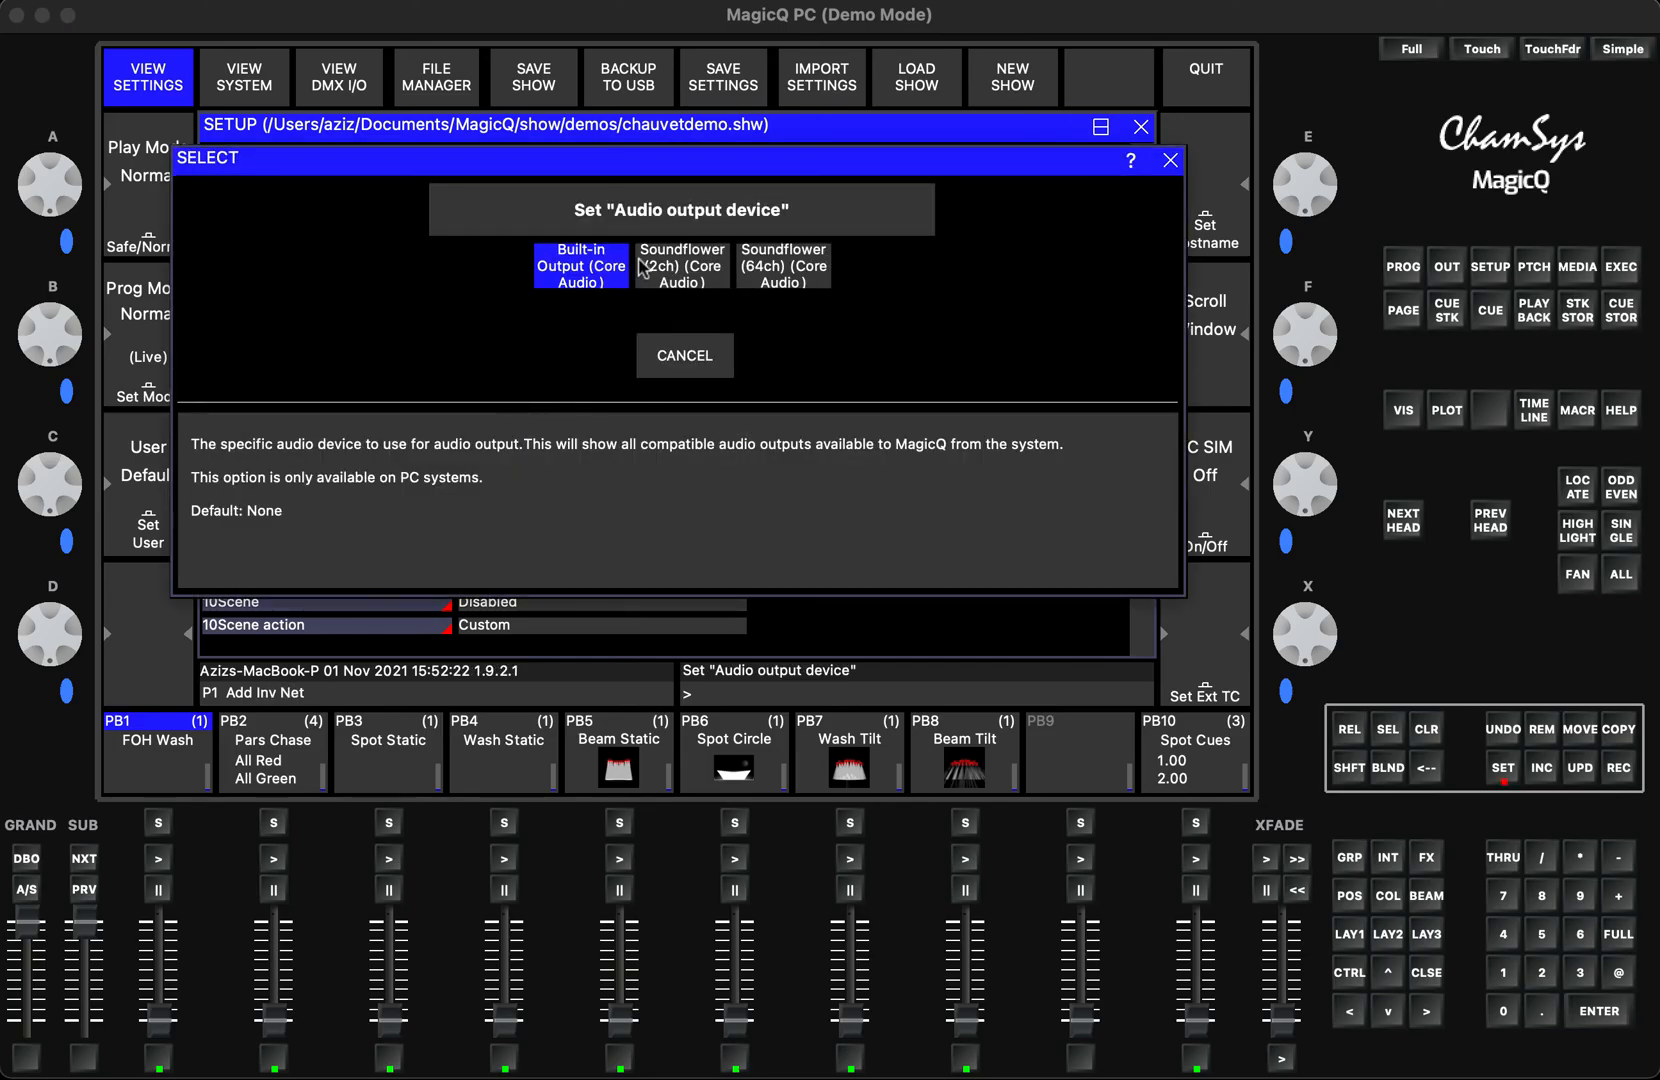
left_click(580, 266)
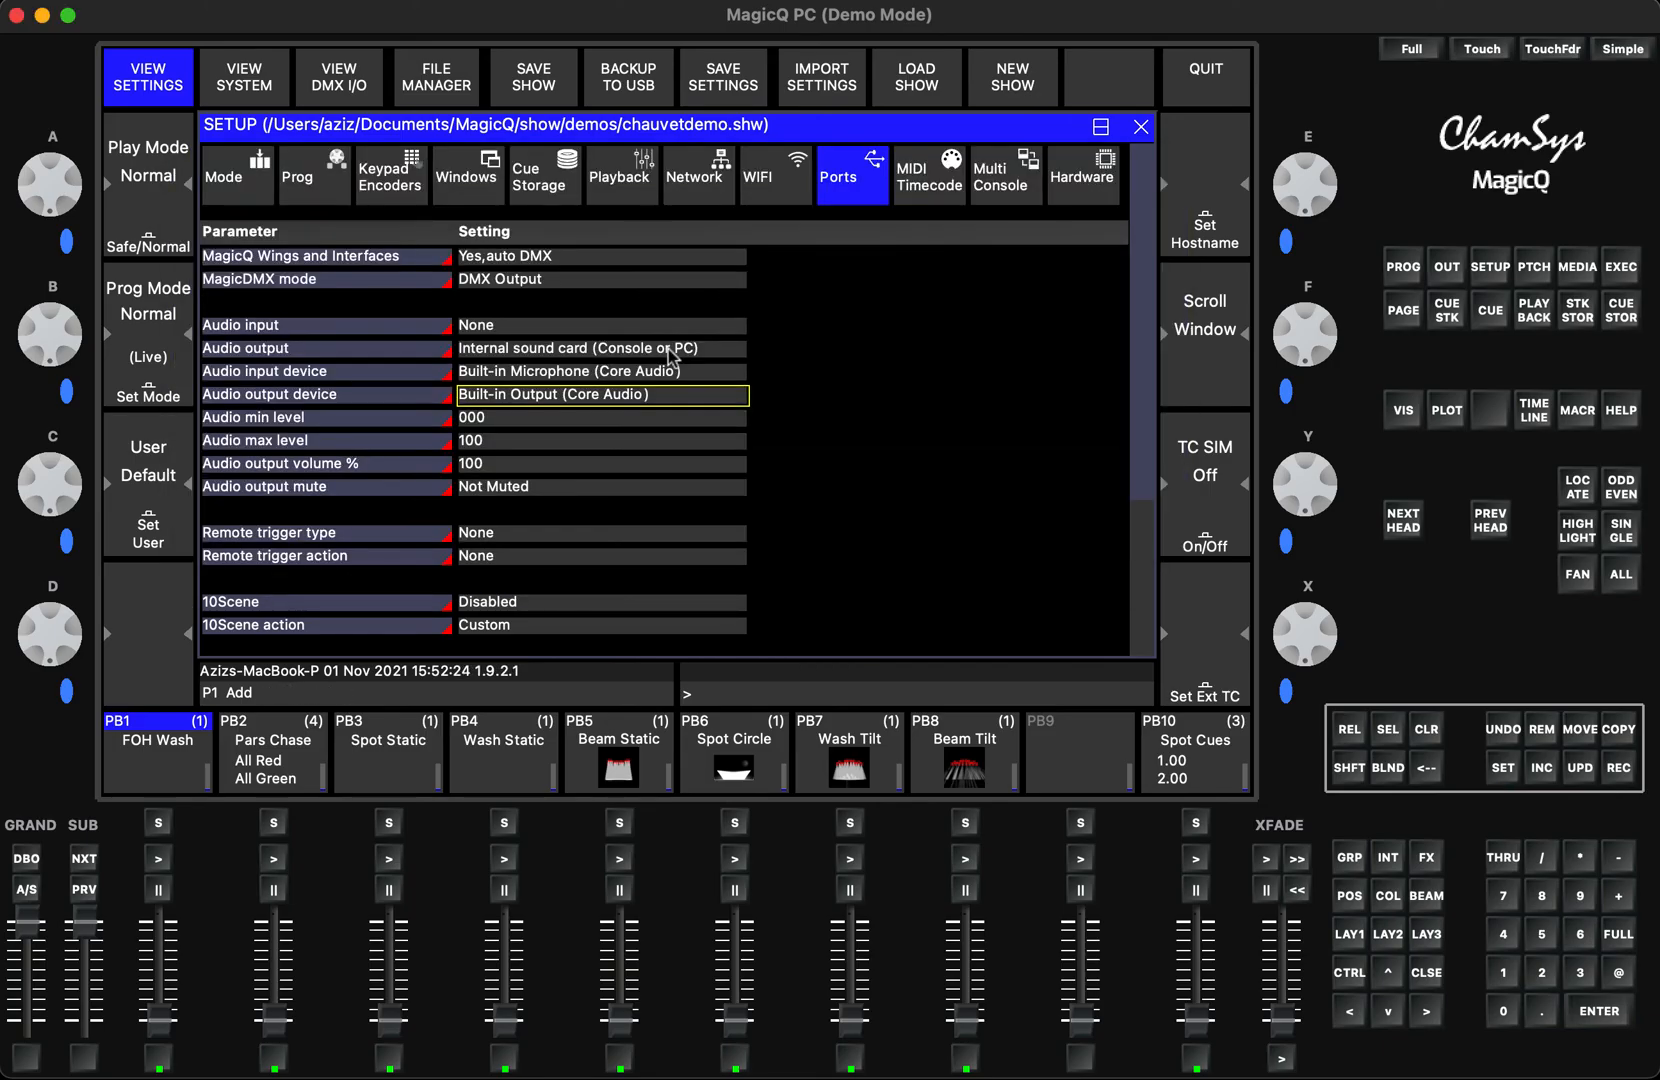